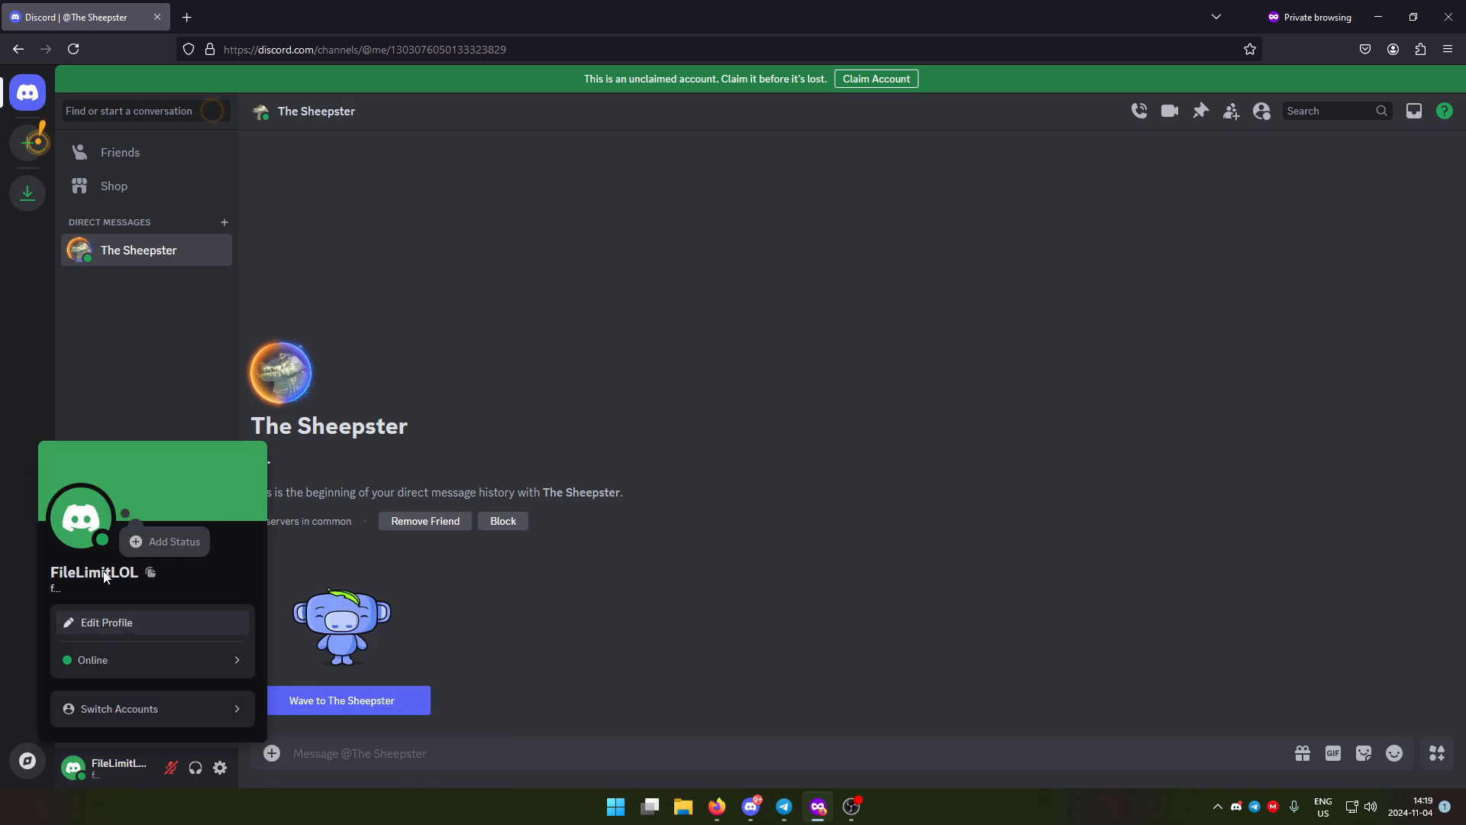
# - Close the profile popout in the Discord direct message
pyautogui.click(524, 616)
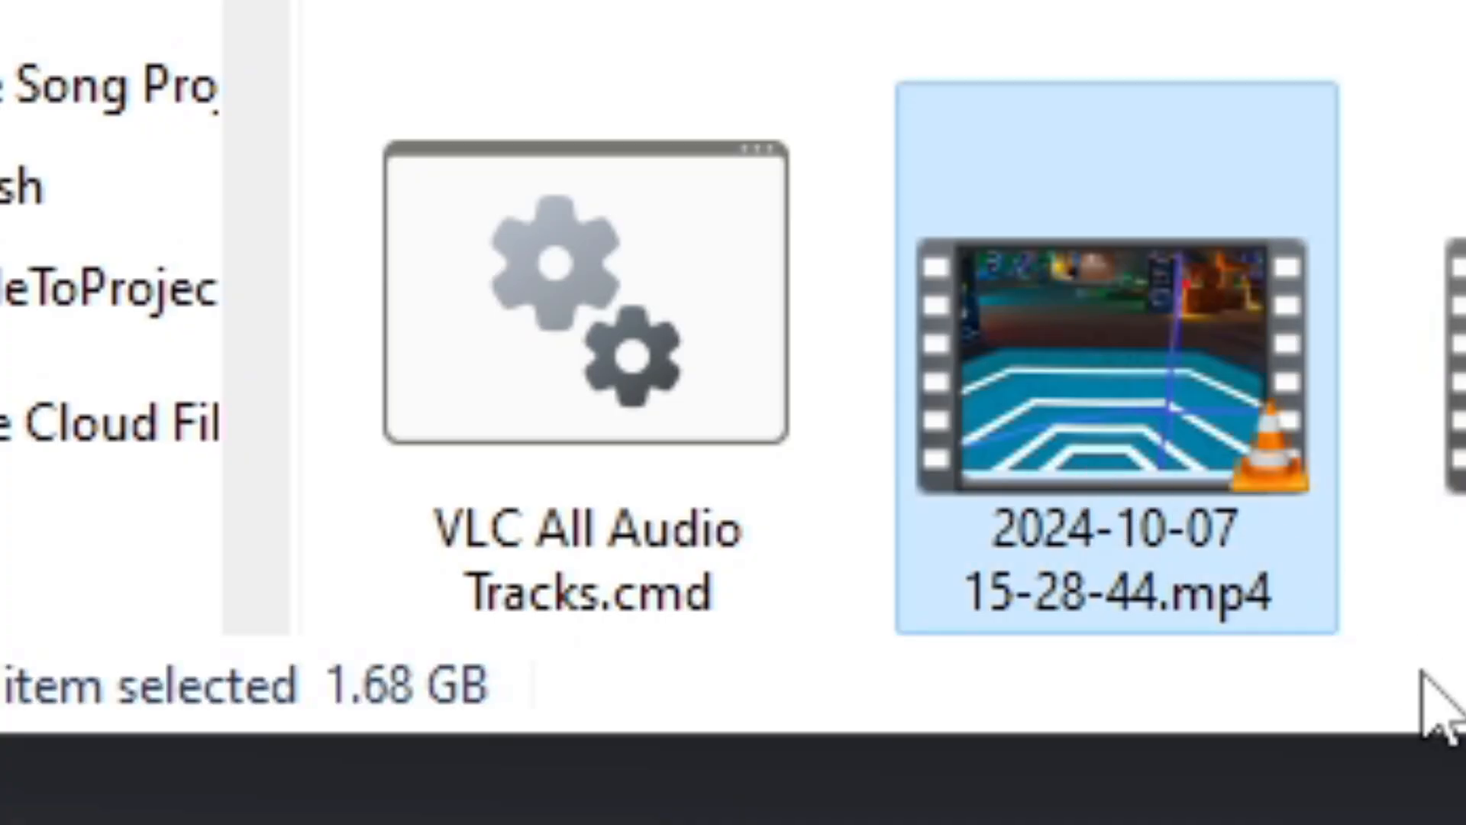
pyautogui.moveTo(454, 692)
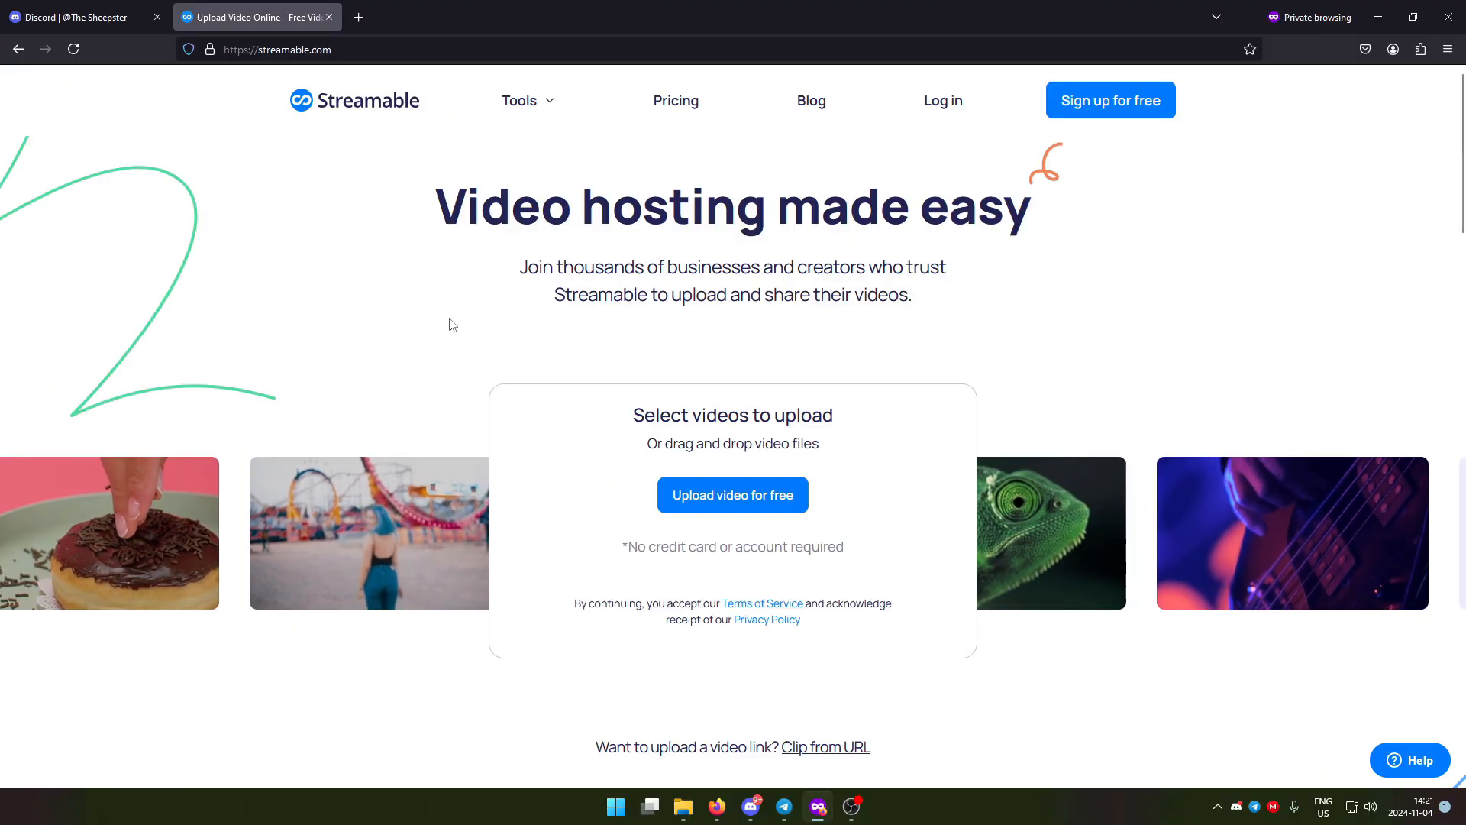
# - Start a free guest upload on Streamable and title it 'Sonic Racin'
pyautogui.click(732, 494)
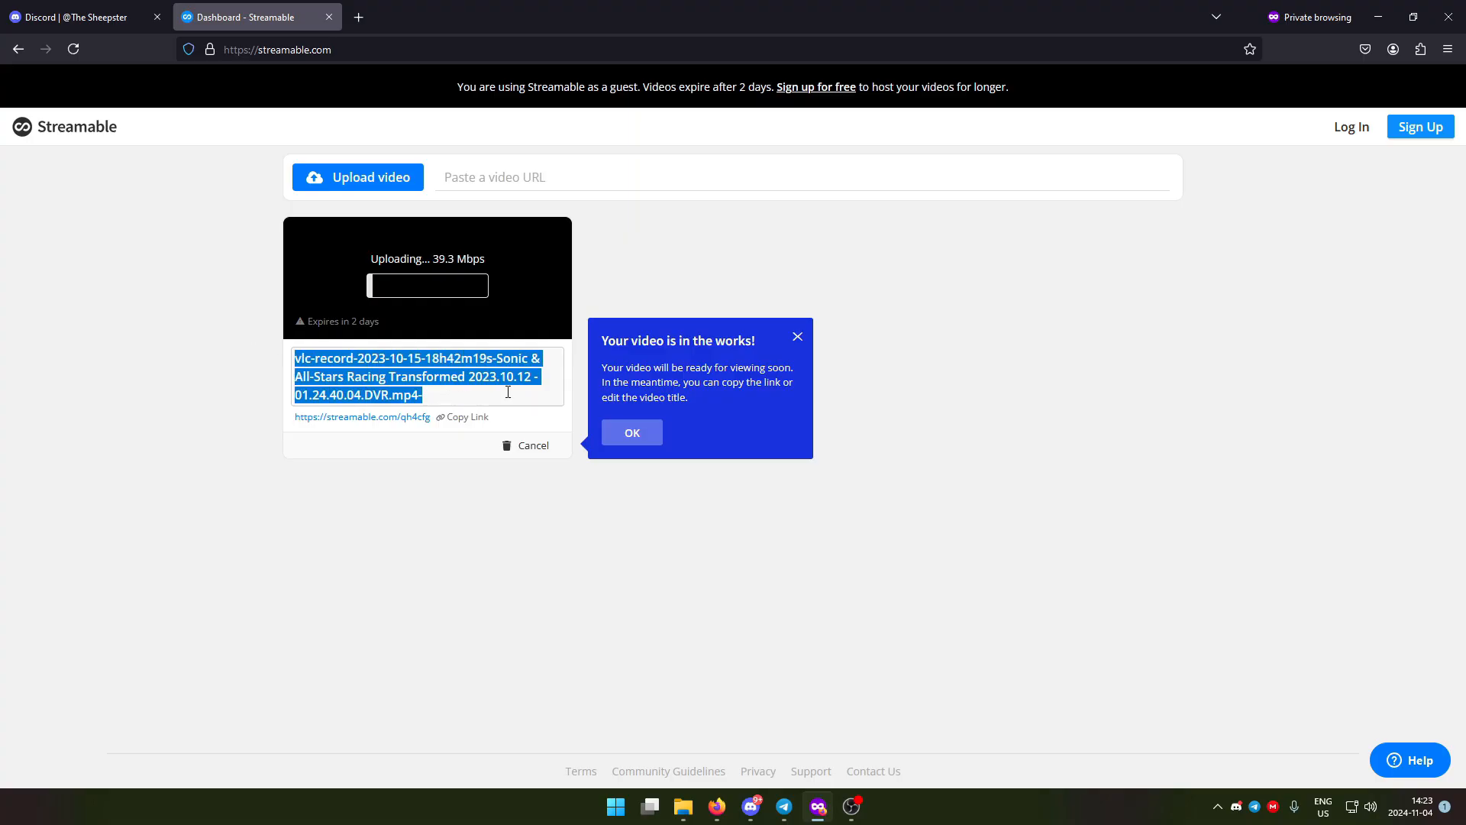
pyautogui.write('Sonic Racin')
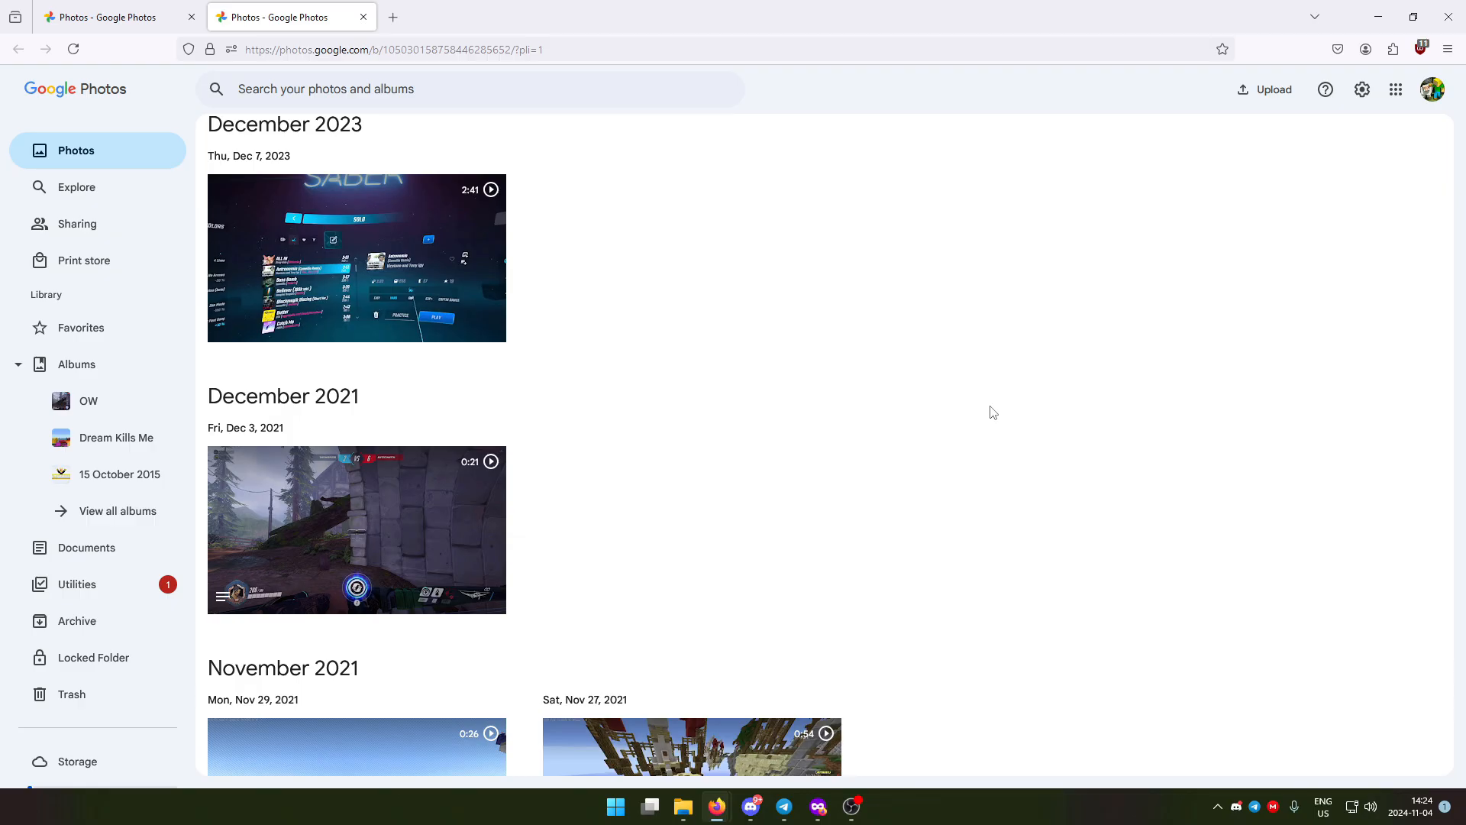
# - Open the Dec 7, 2023 gameplay clip in Google Photos and play it
pyautogui.click(356, 259)
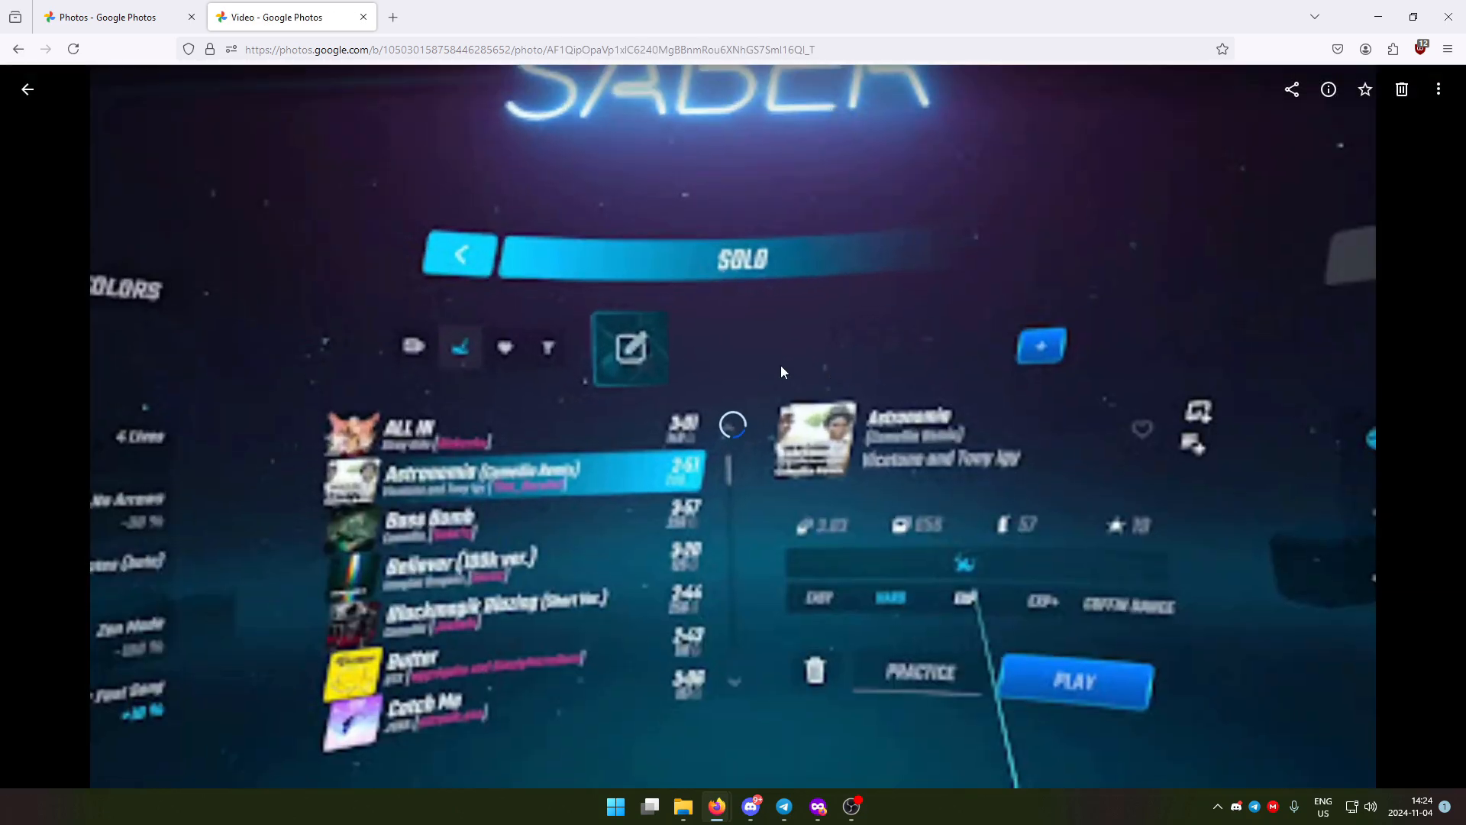
pyautogui.click(1291, 89)
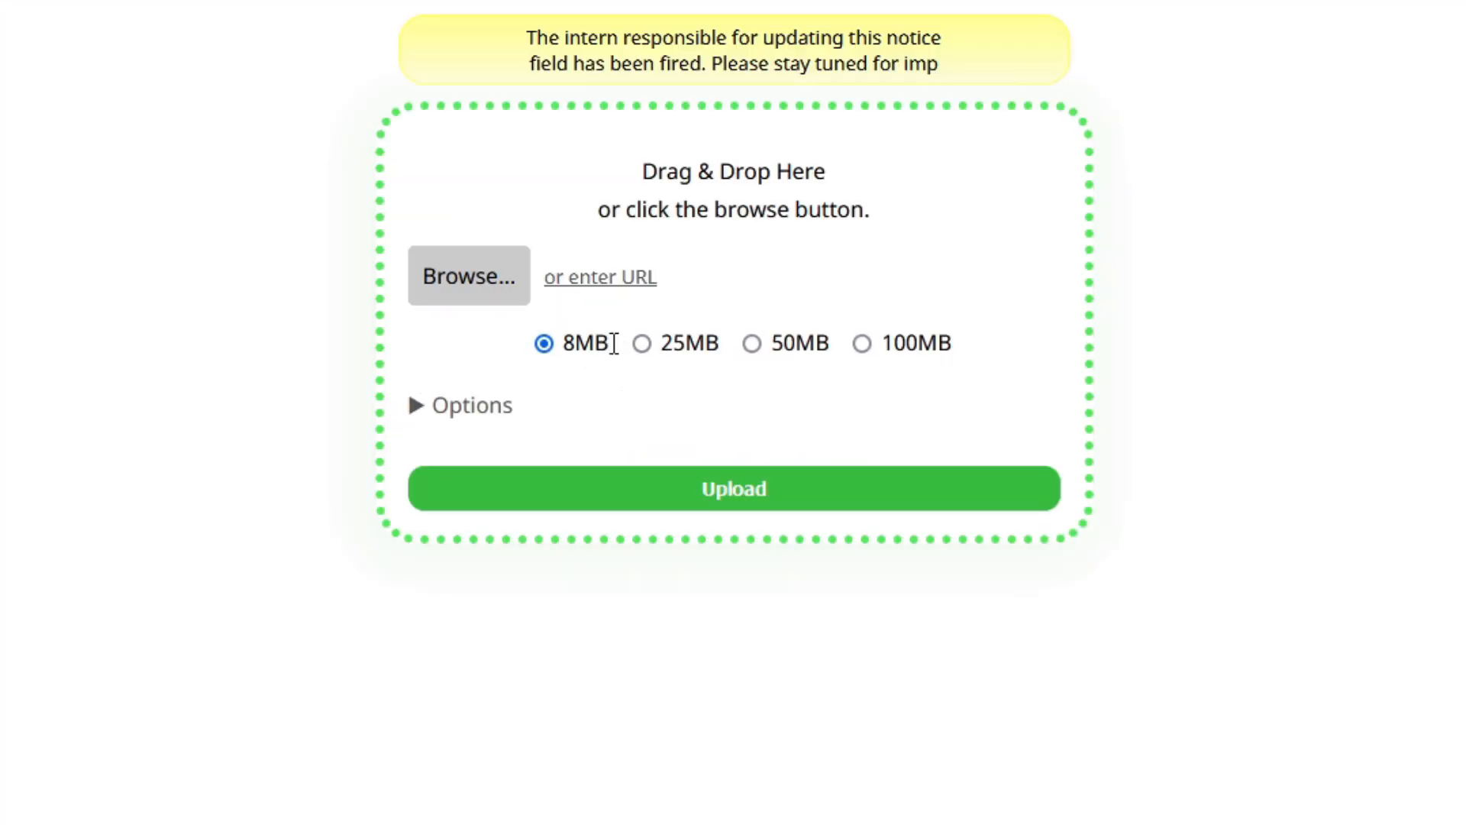
# - Choose 8MB as the target output size on 8mb.video
pyautogui.click(461, 404)
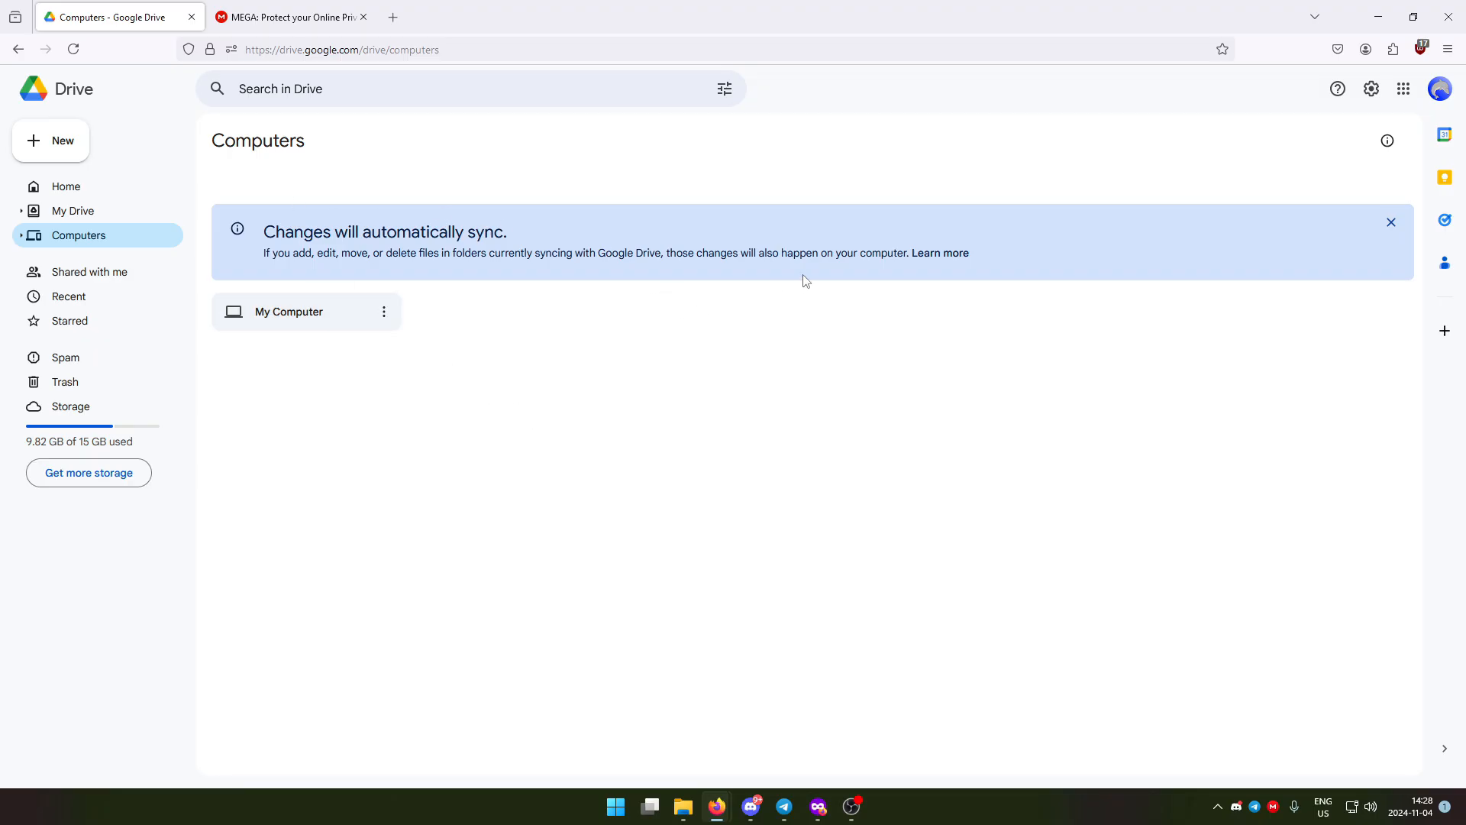
pyautogui.moveTo(551, 246)
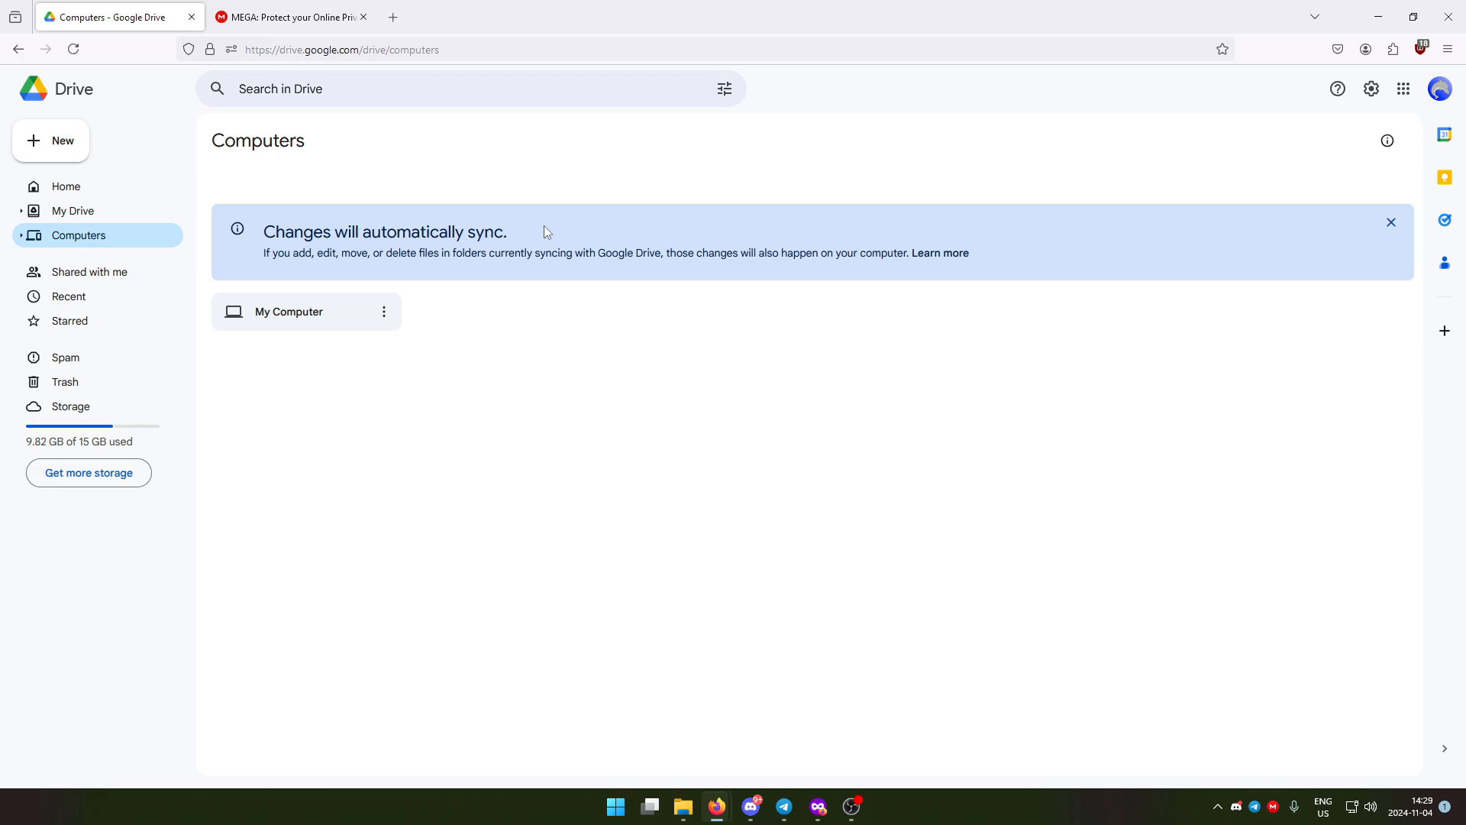
pyautogui.moveTo(518, 234)
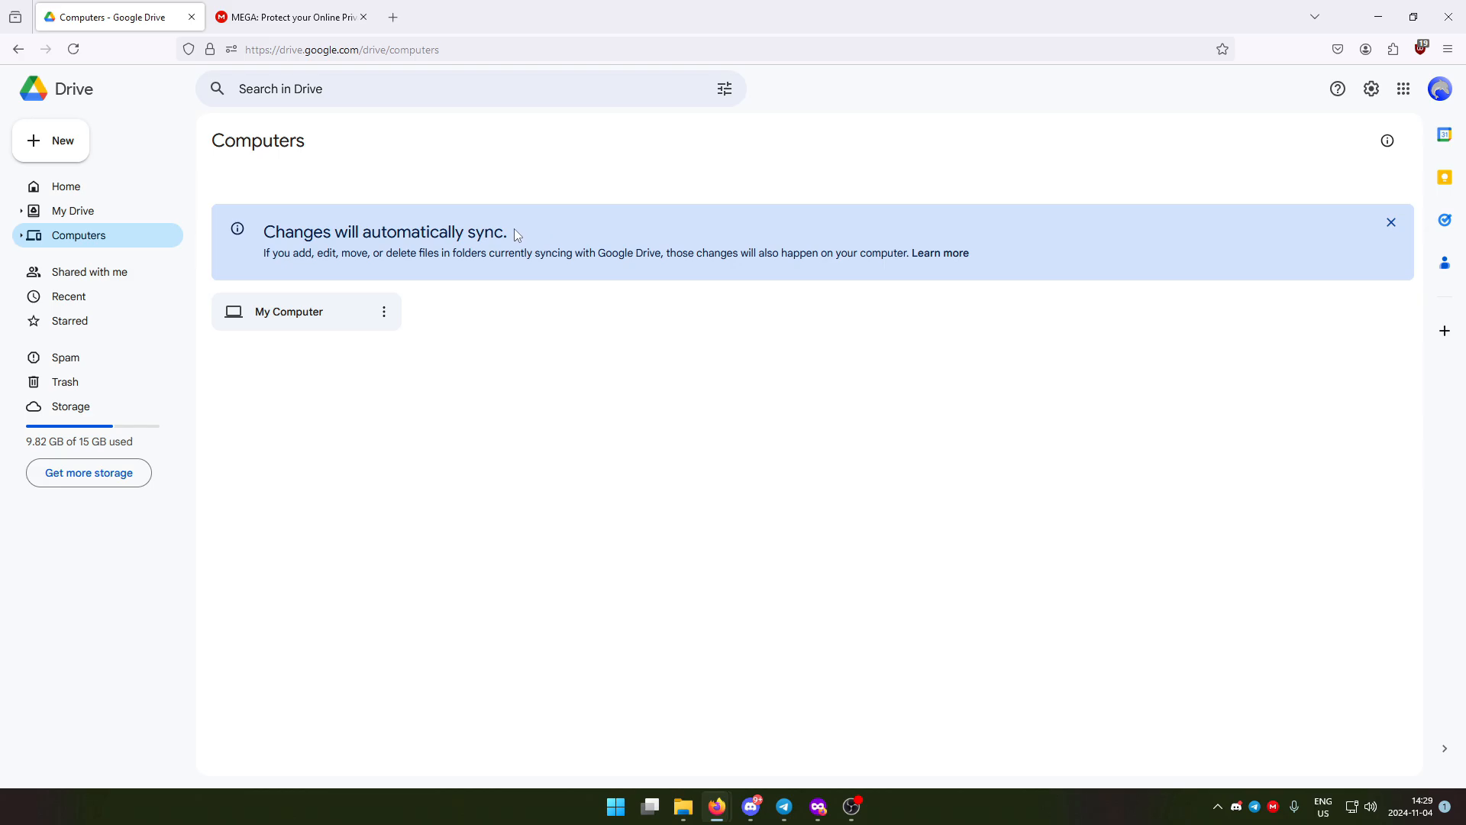
pyautogui.click(291, 17)
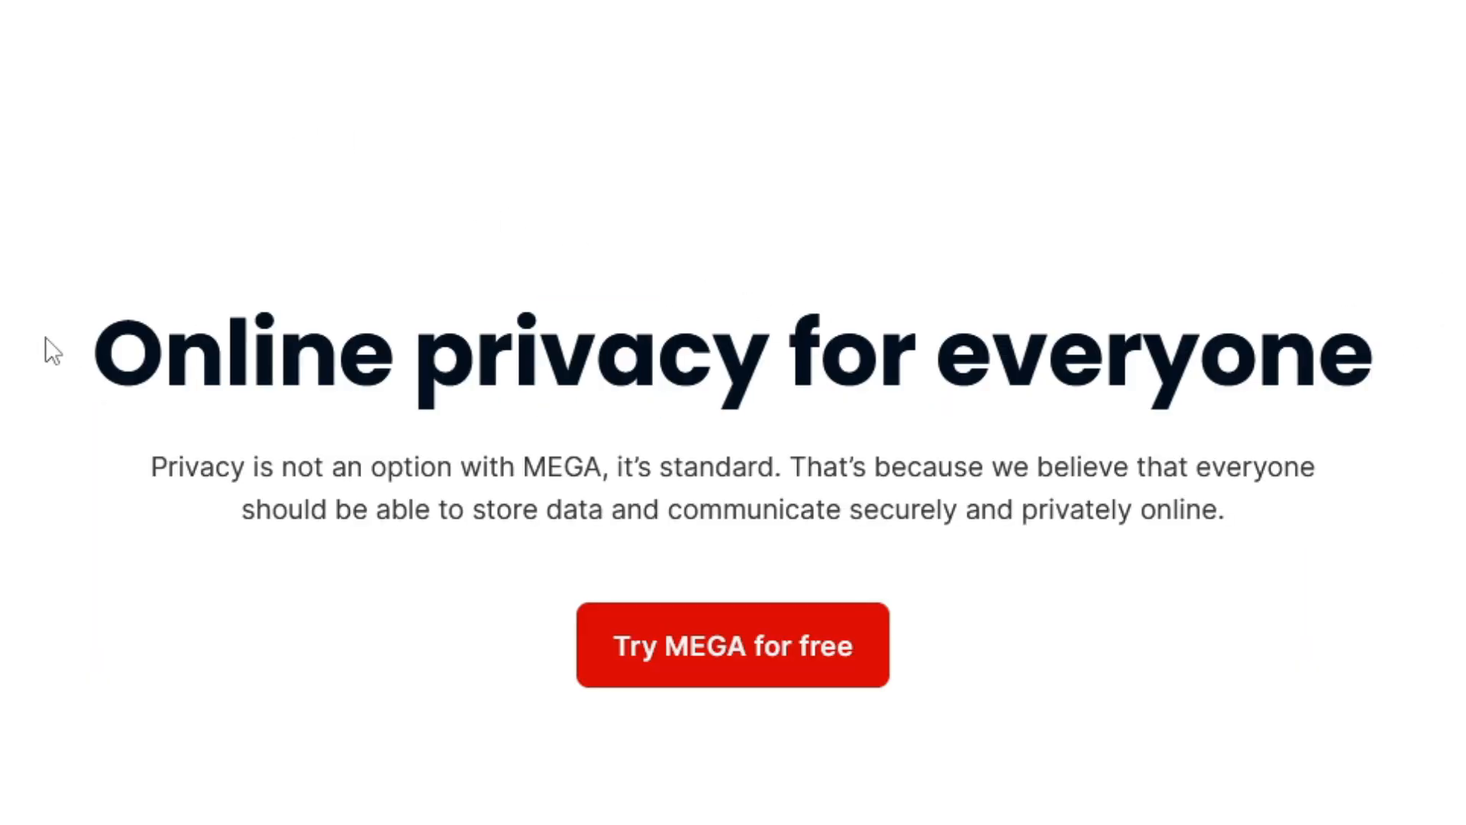
pyautogui.write('wse')
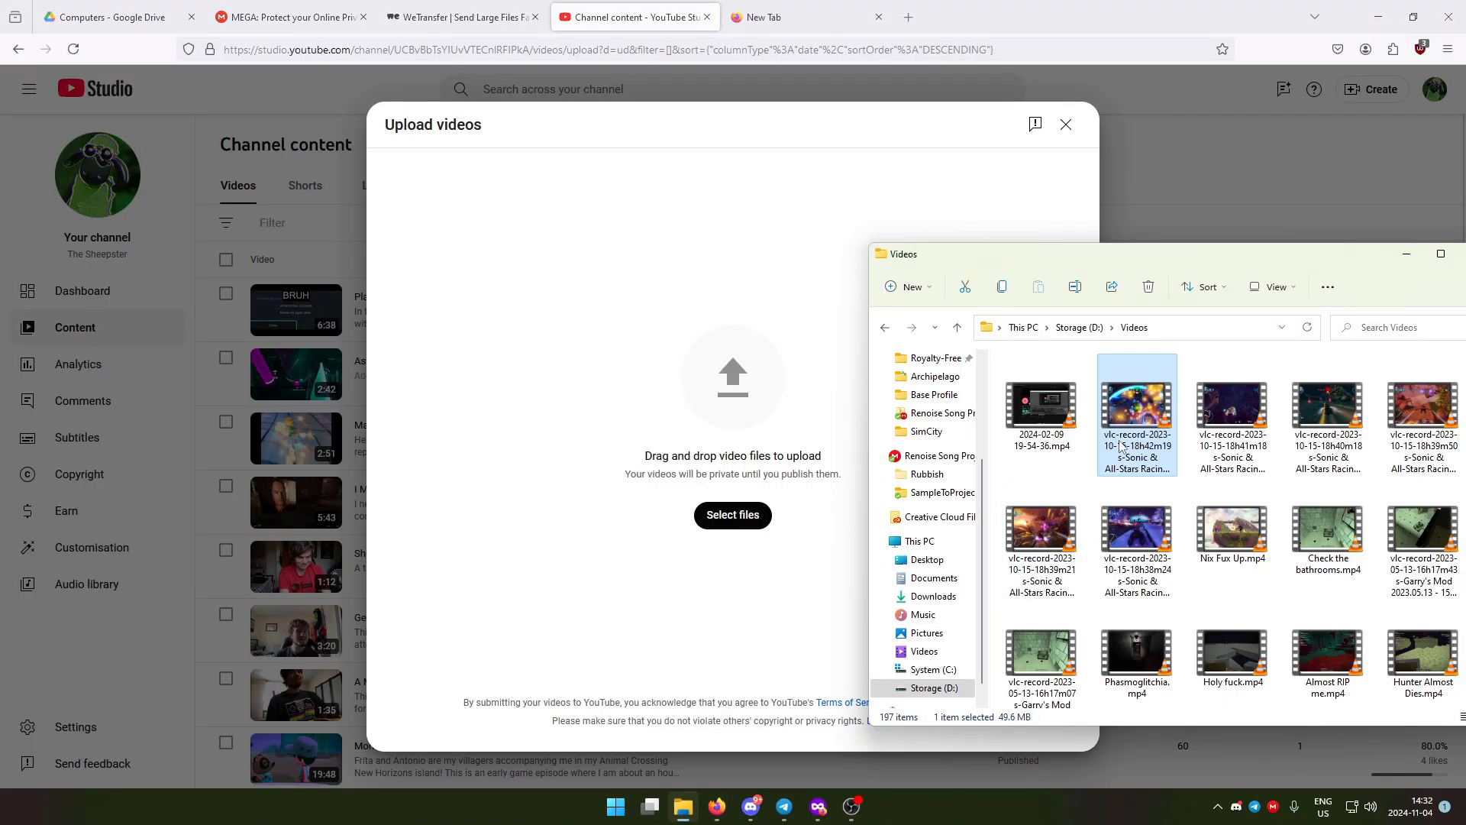
# - Compare recording sizes in Explorer and select Nix Fux Up.mp4 for upload
pyautogui.click(1232, 414)
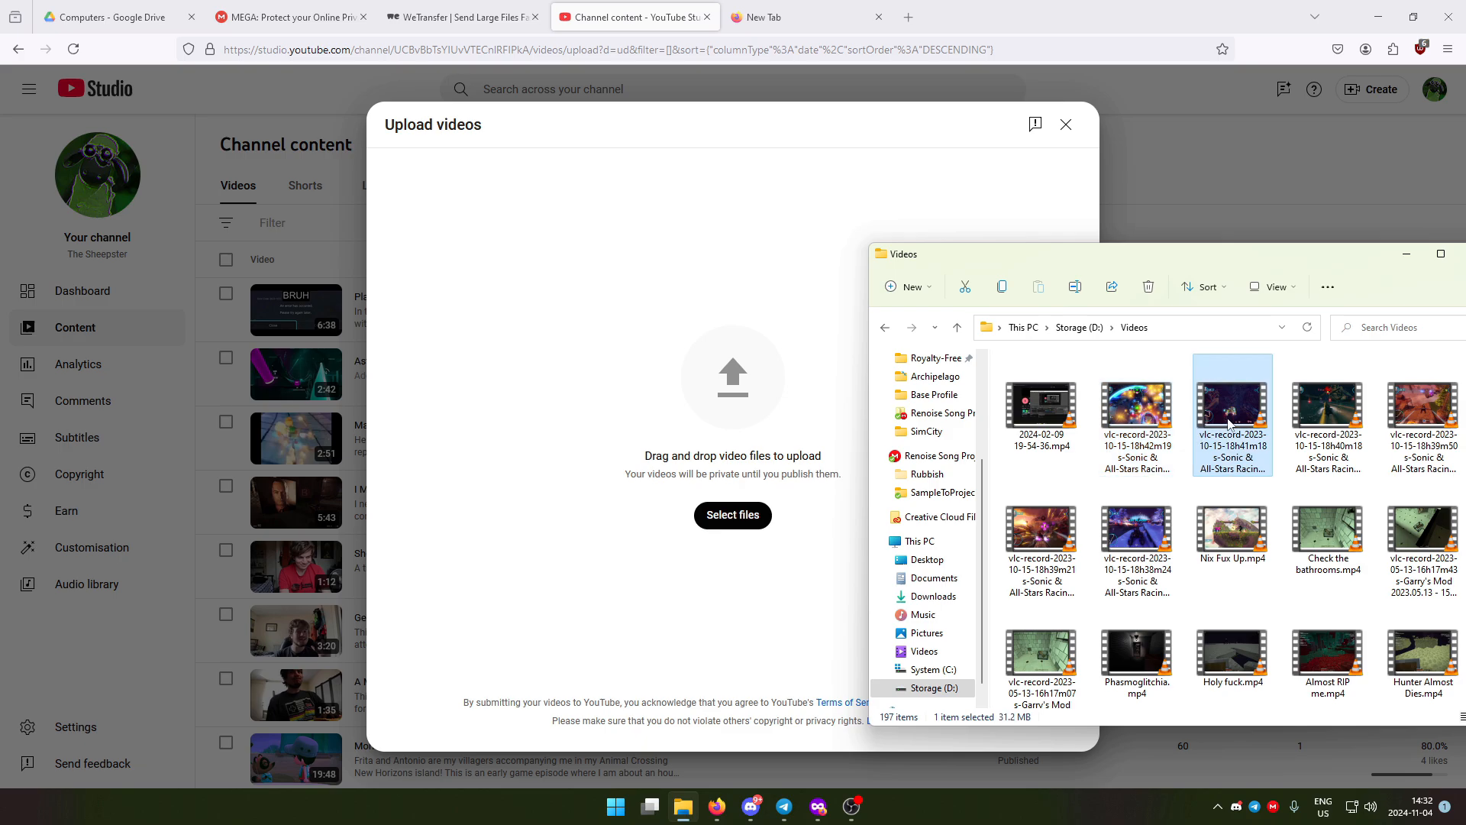
pyautogui.click(1230, 512)
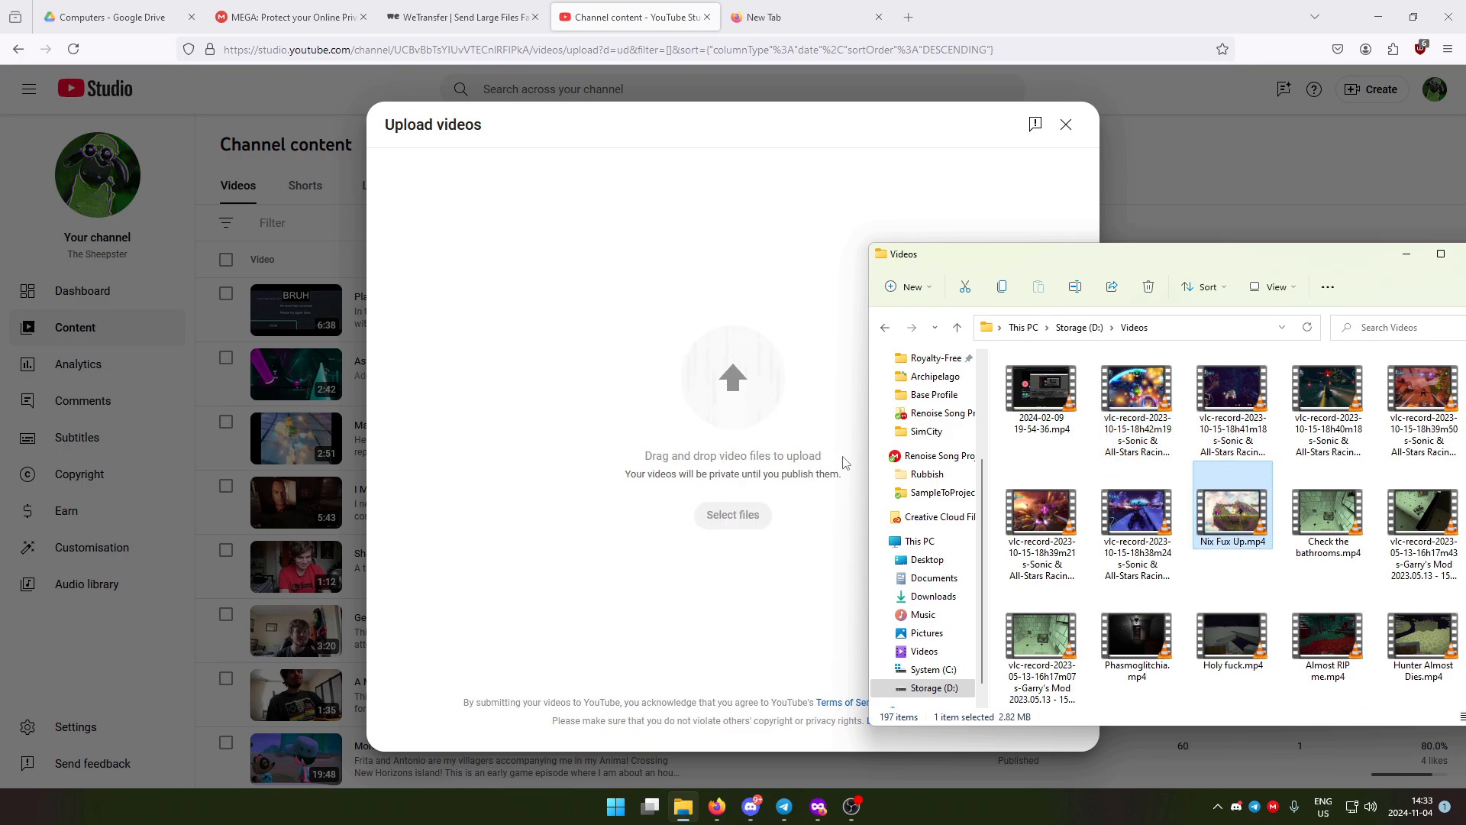
pyautogui.doubleClick(1231, 503)
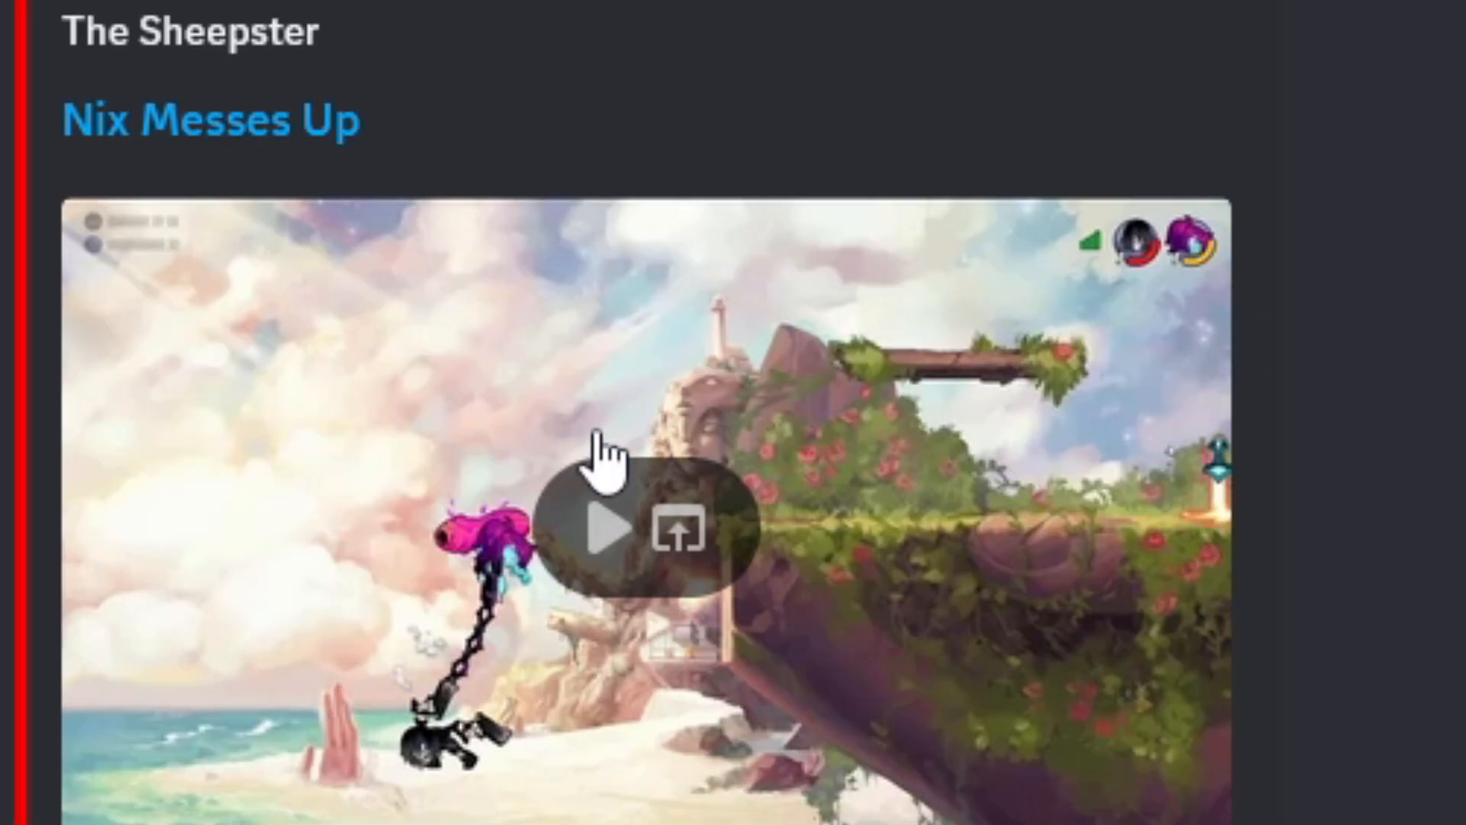
# - Play the embedded 'Nix Messes Up' YouTube video in the DM
pyautogui.click(606, 527)
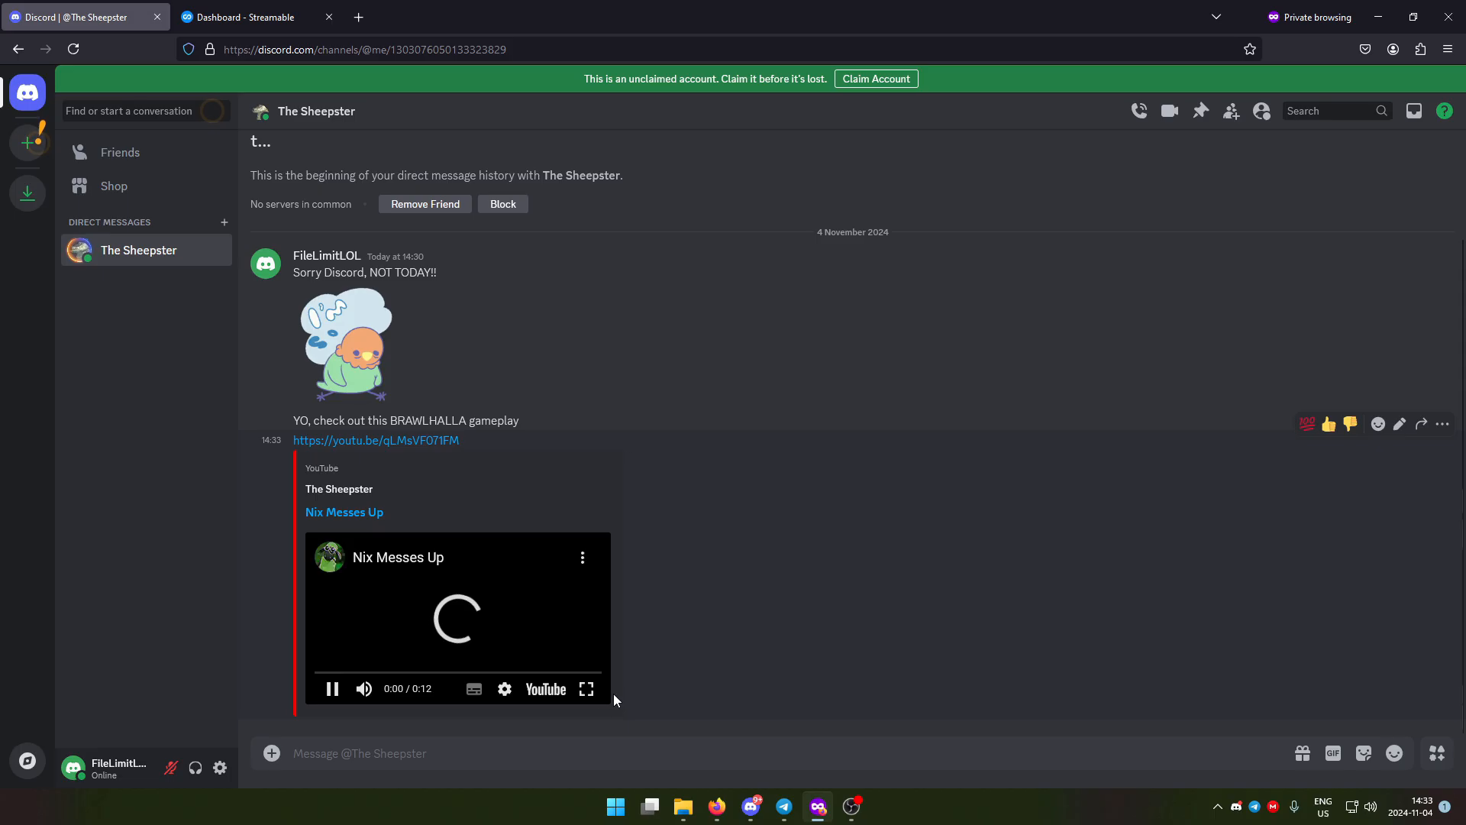